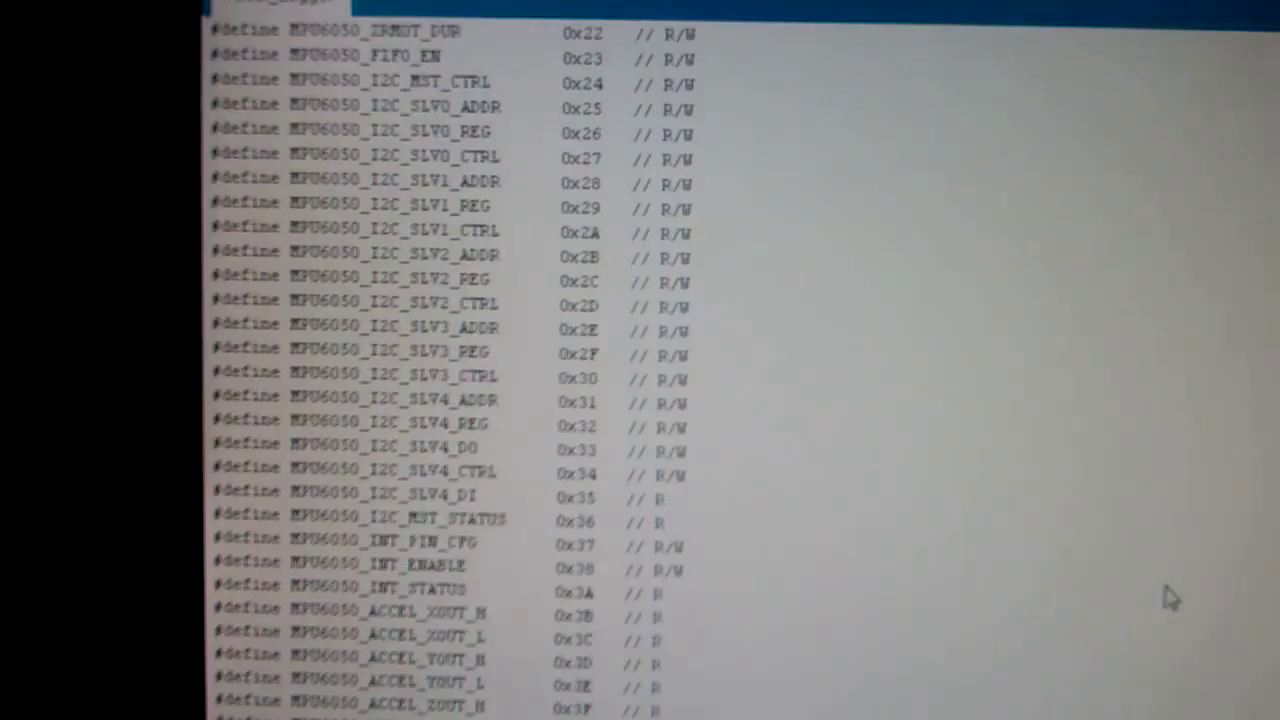
# Scroll through the car's X Accel and Y Accel columns and their line chart
pyautogui.scroll(-3)
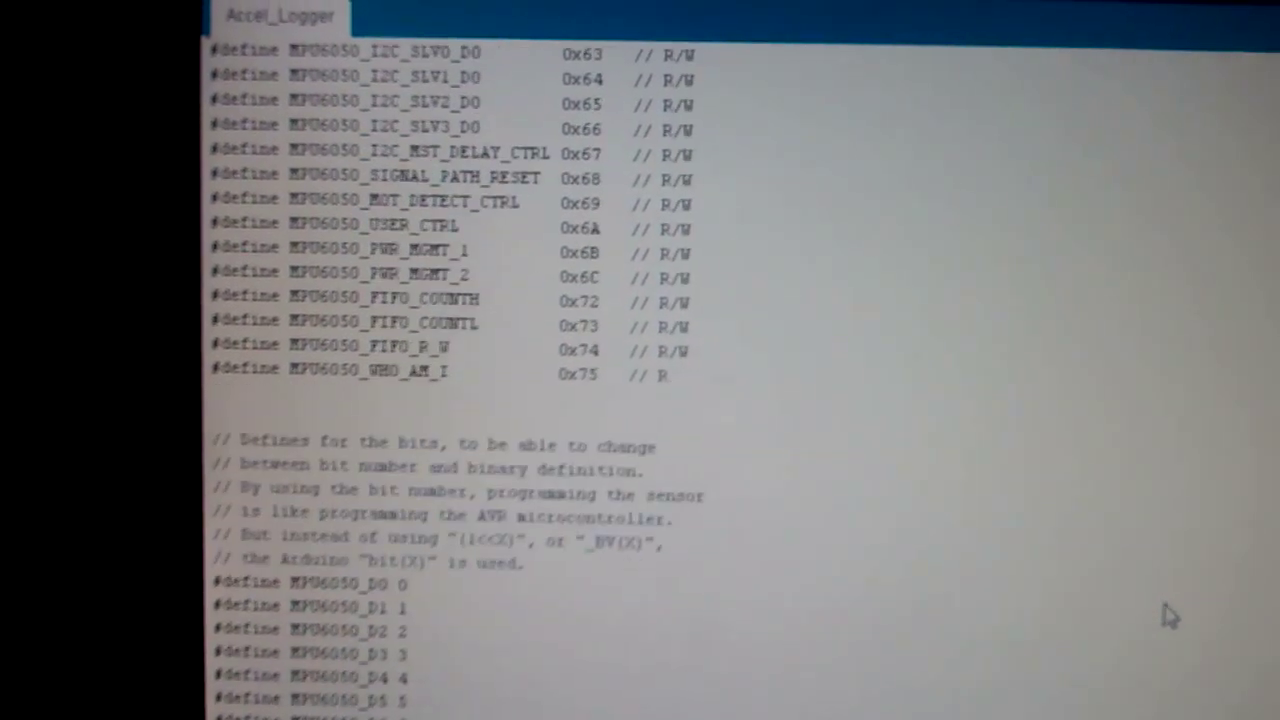
pyautogui.scroll(-3)
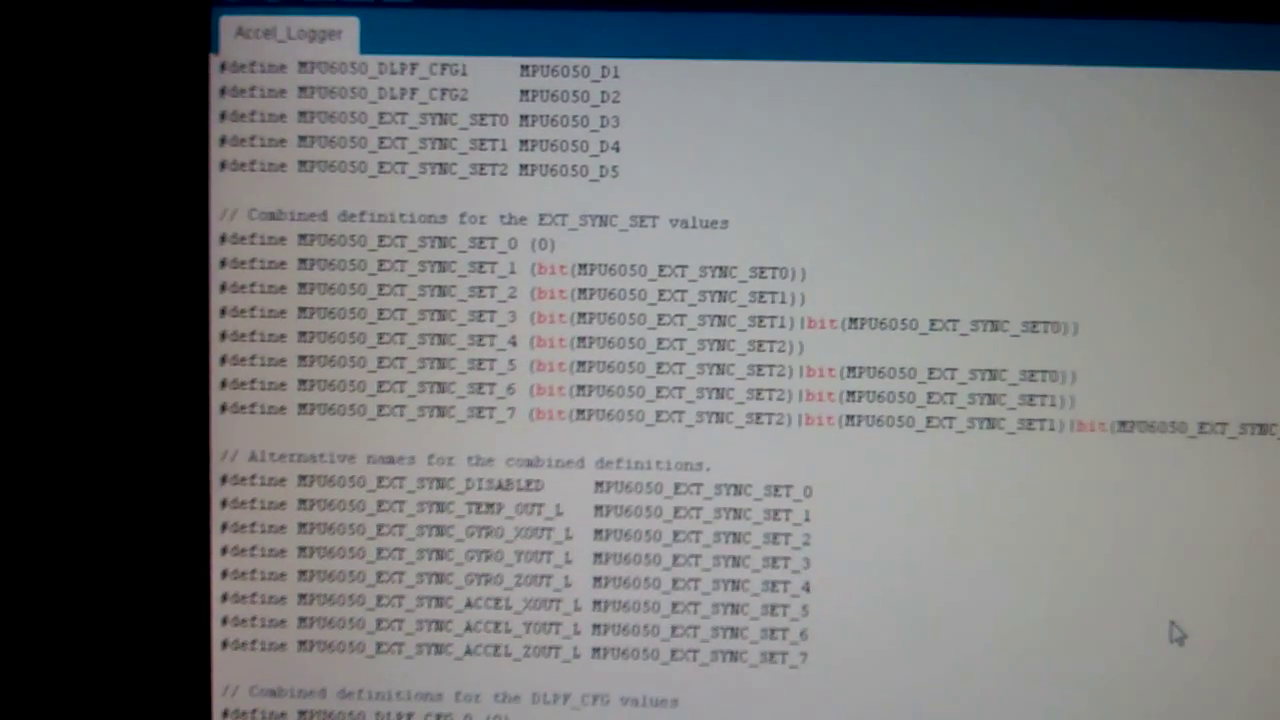
pyautogui.scroll(-3)
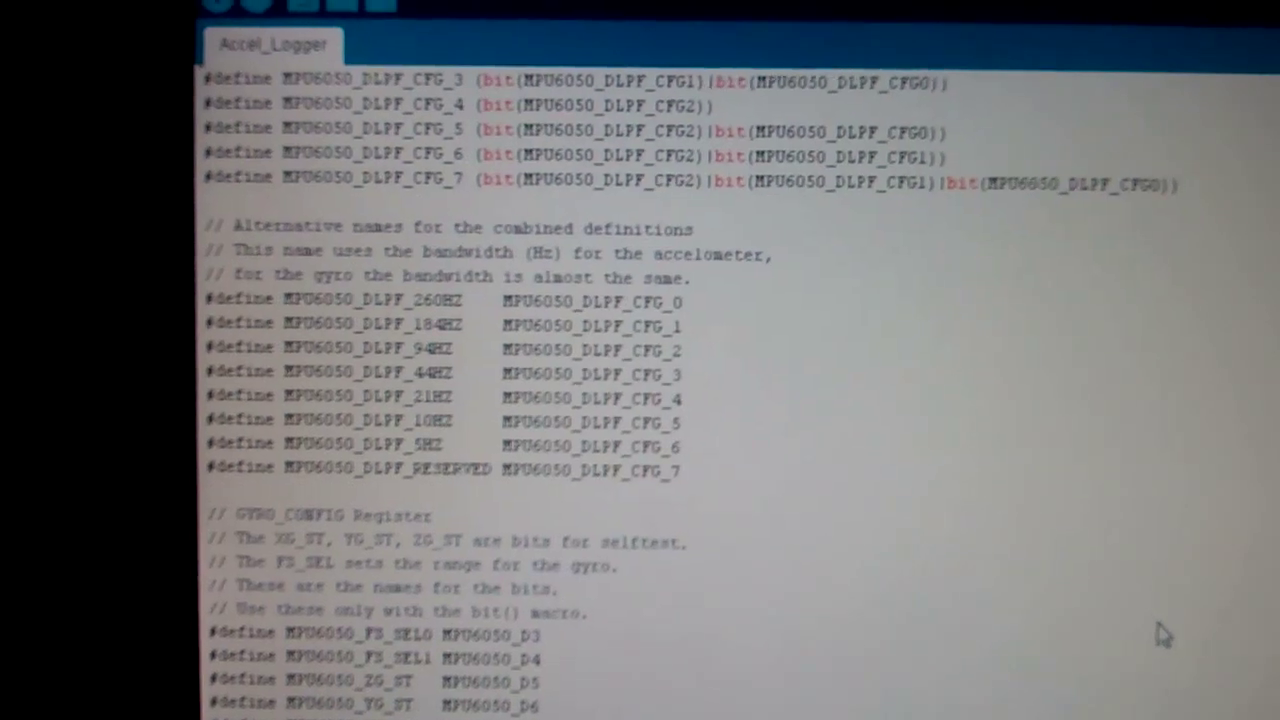
pyautogui.scroll(-3)
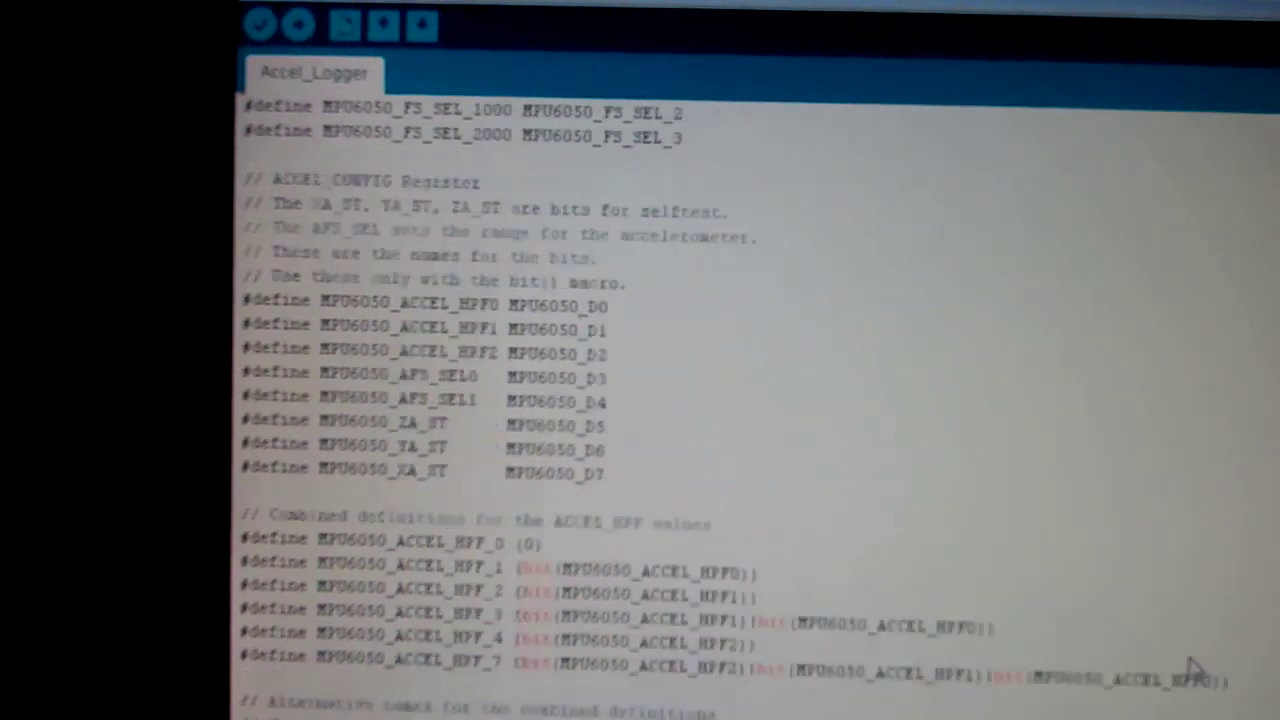
pyautogui.scroll(-3)
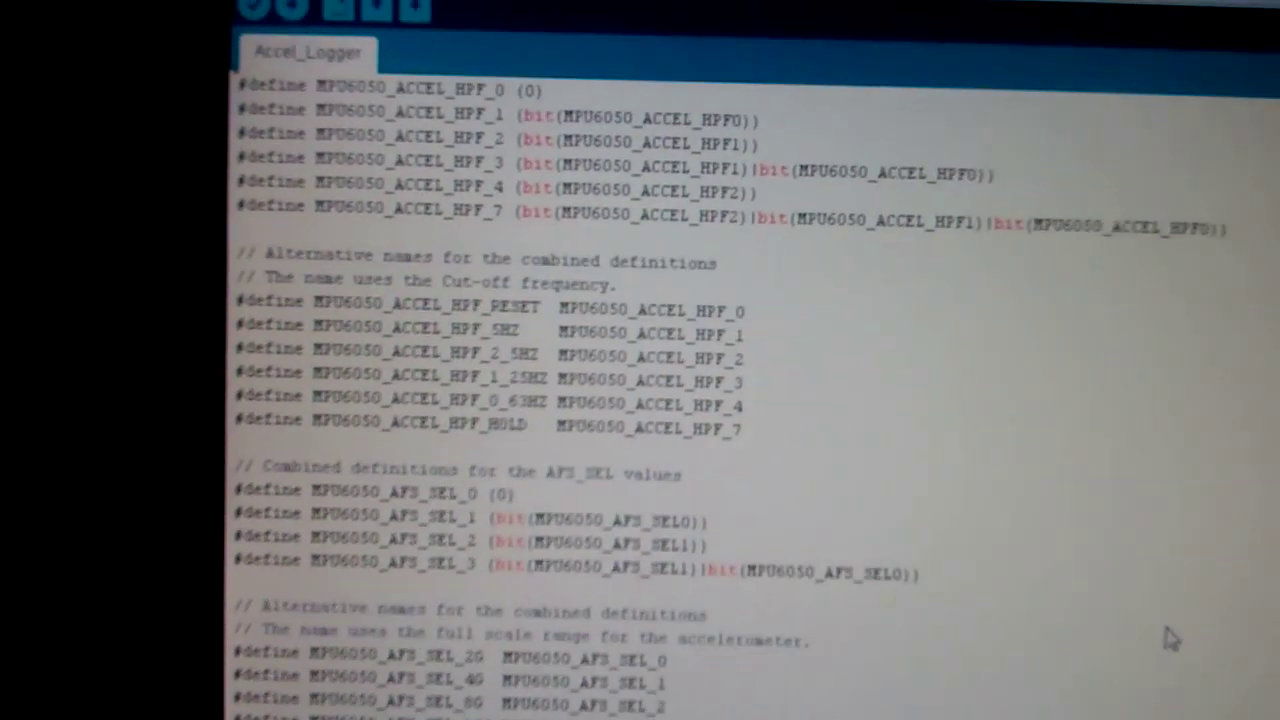
pyautogui.scroll(-3)
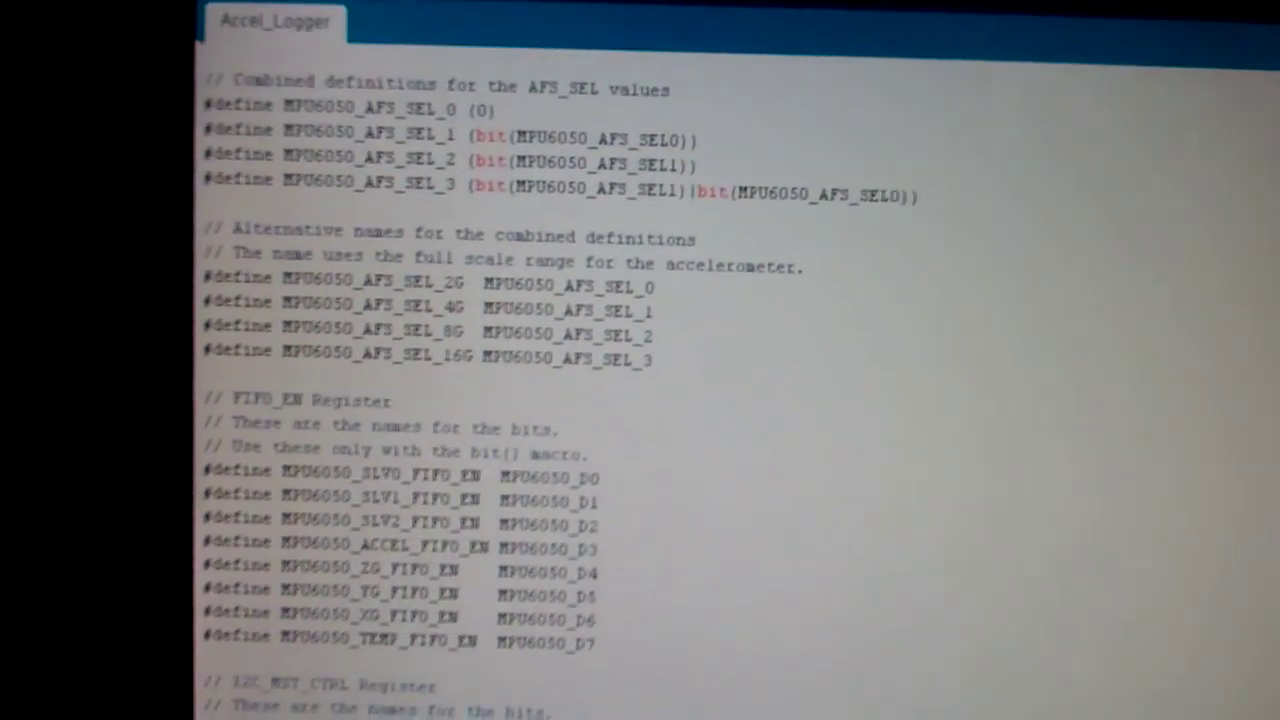
pyautogui.scroll(-3)
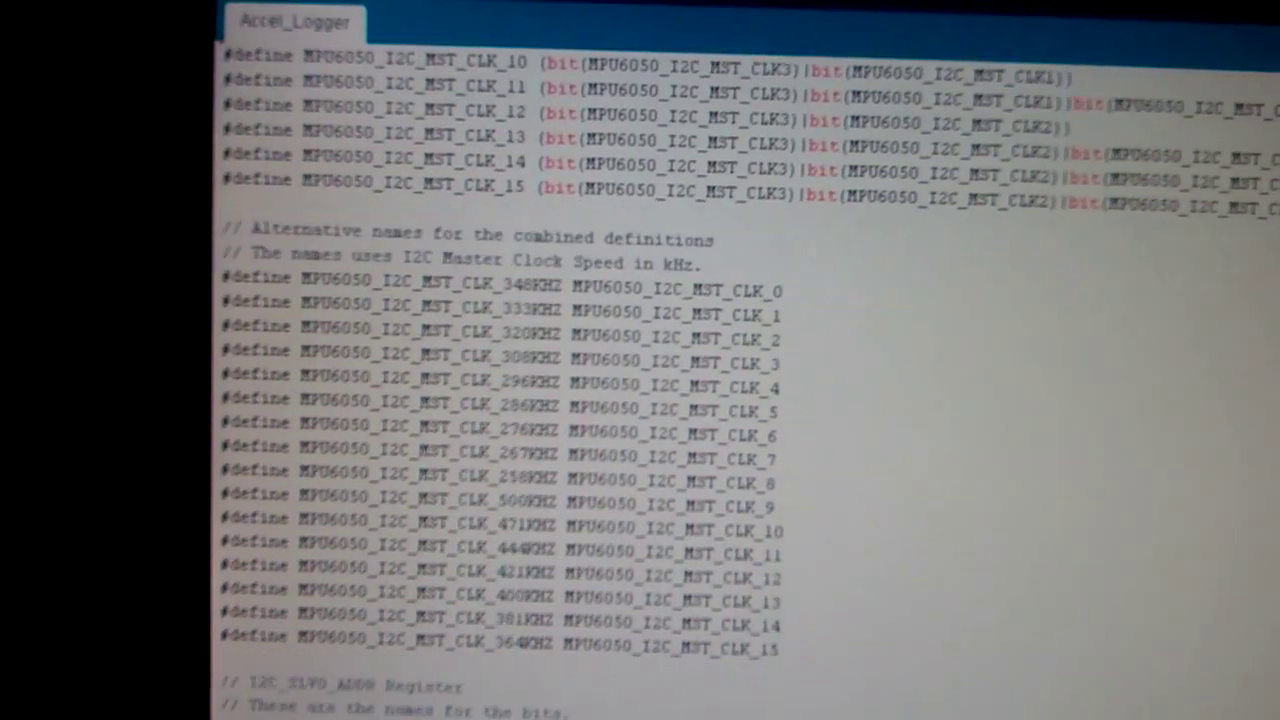
pyautogui.scroll(-3)
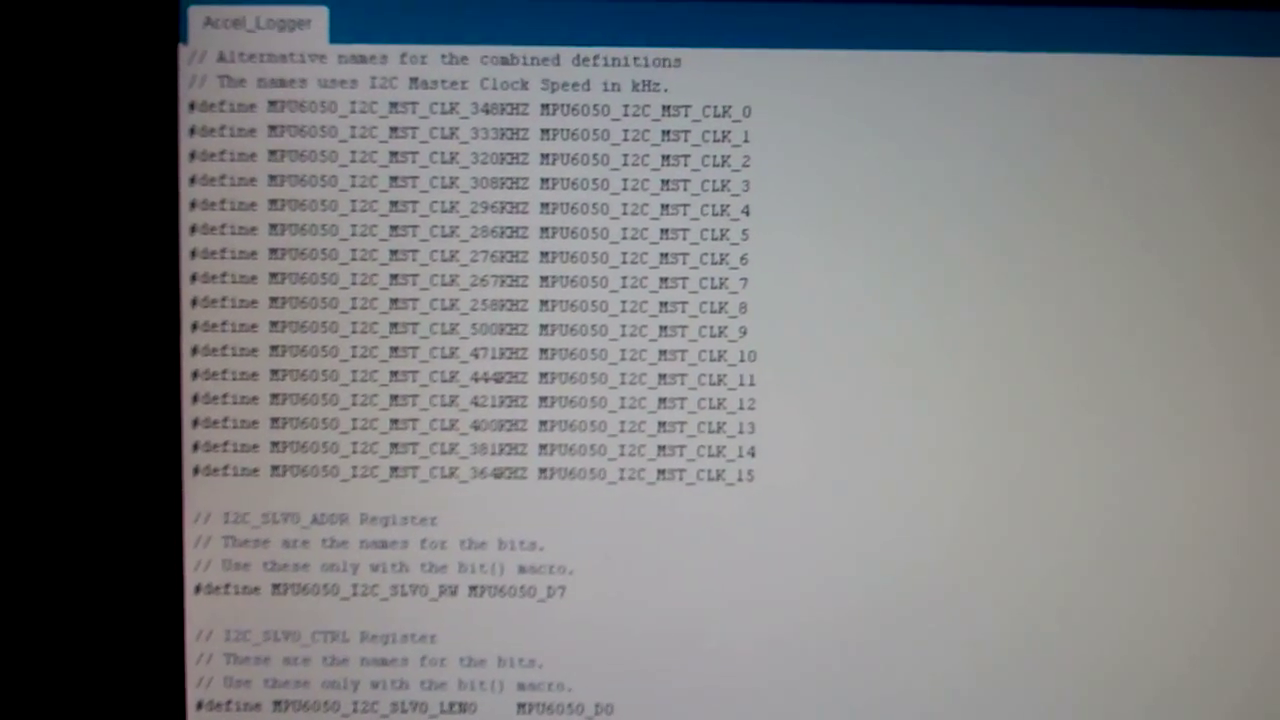
pyautogui.scroll(-3)
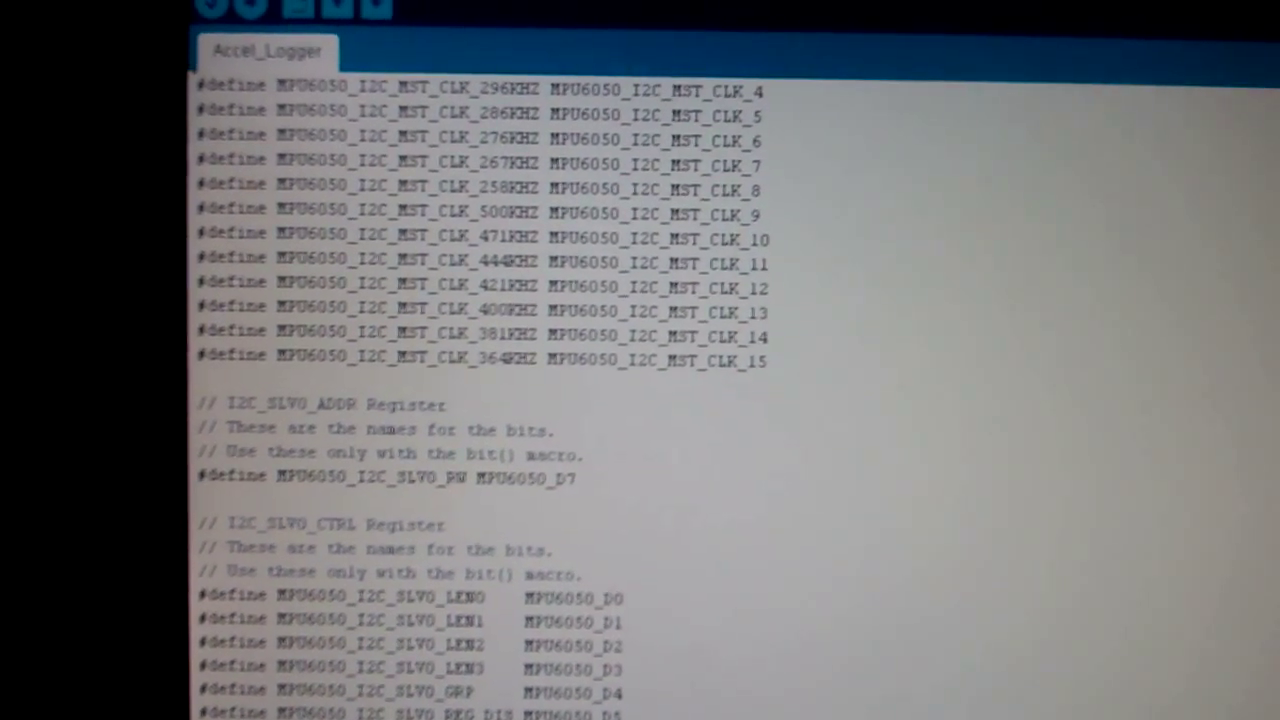
pyautogui.scroll(-3)
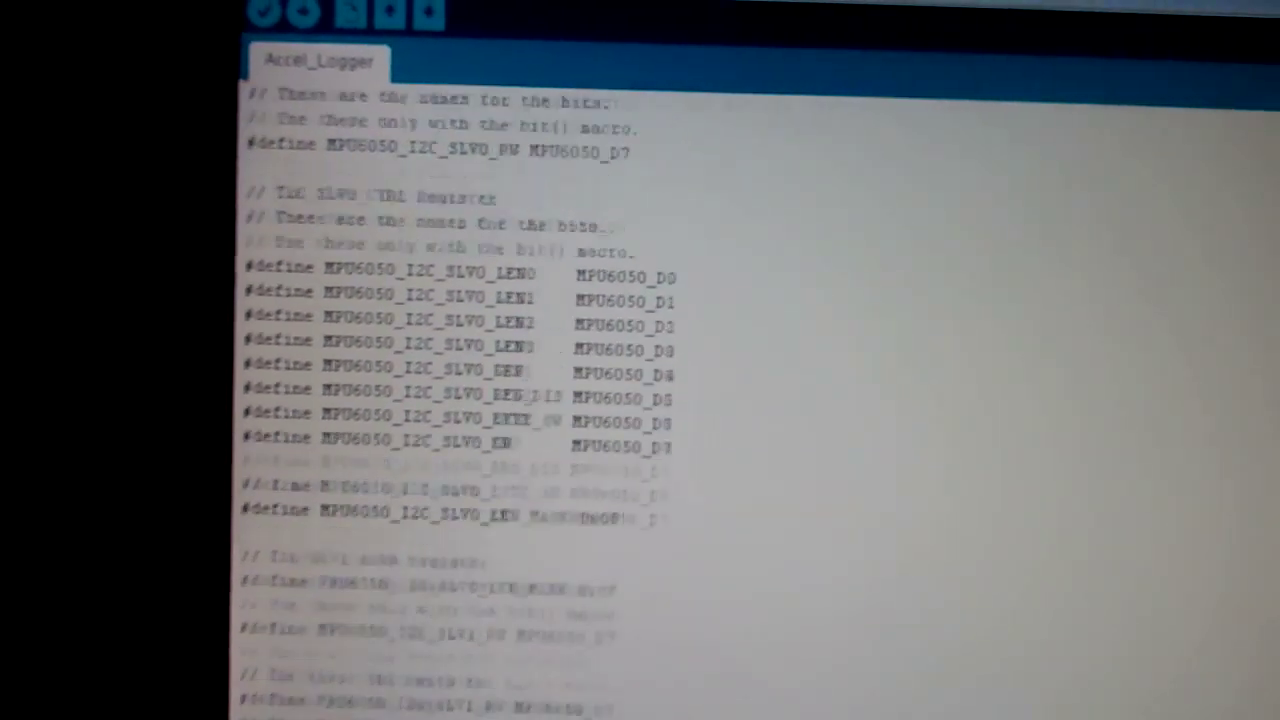
pyautogui.scroll(-3)
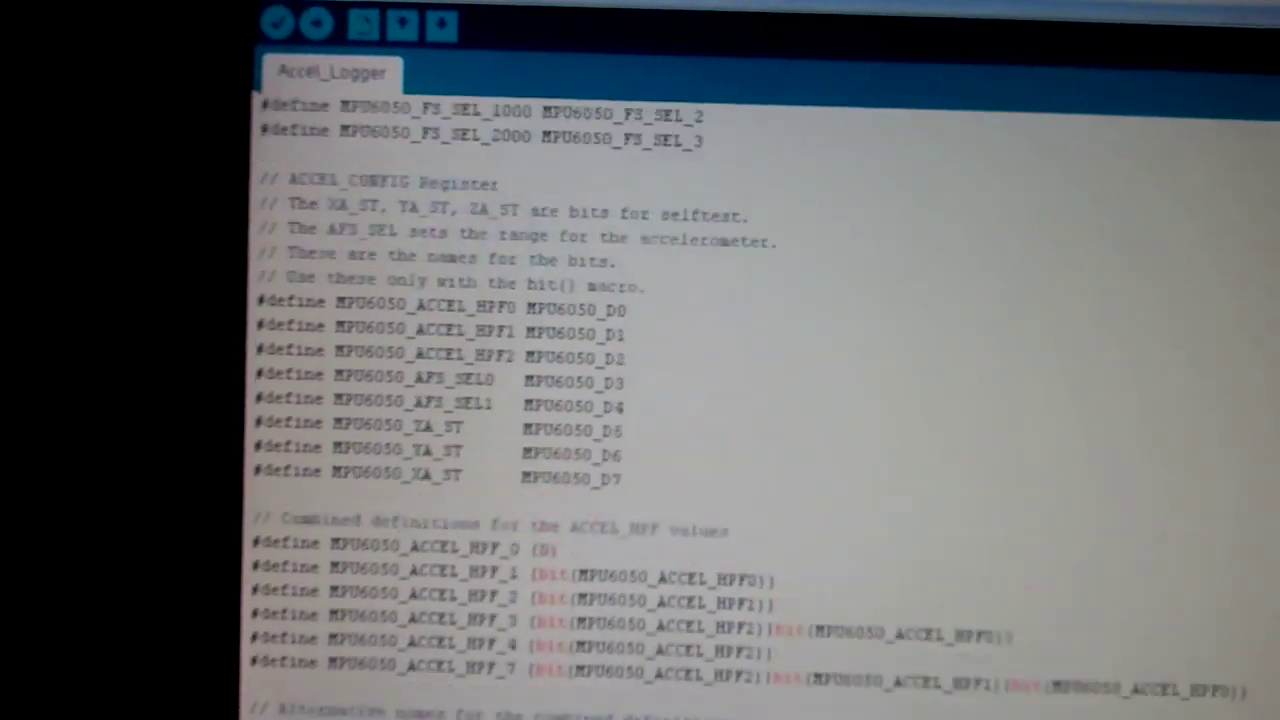
pyautogui.scroll(-3)
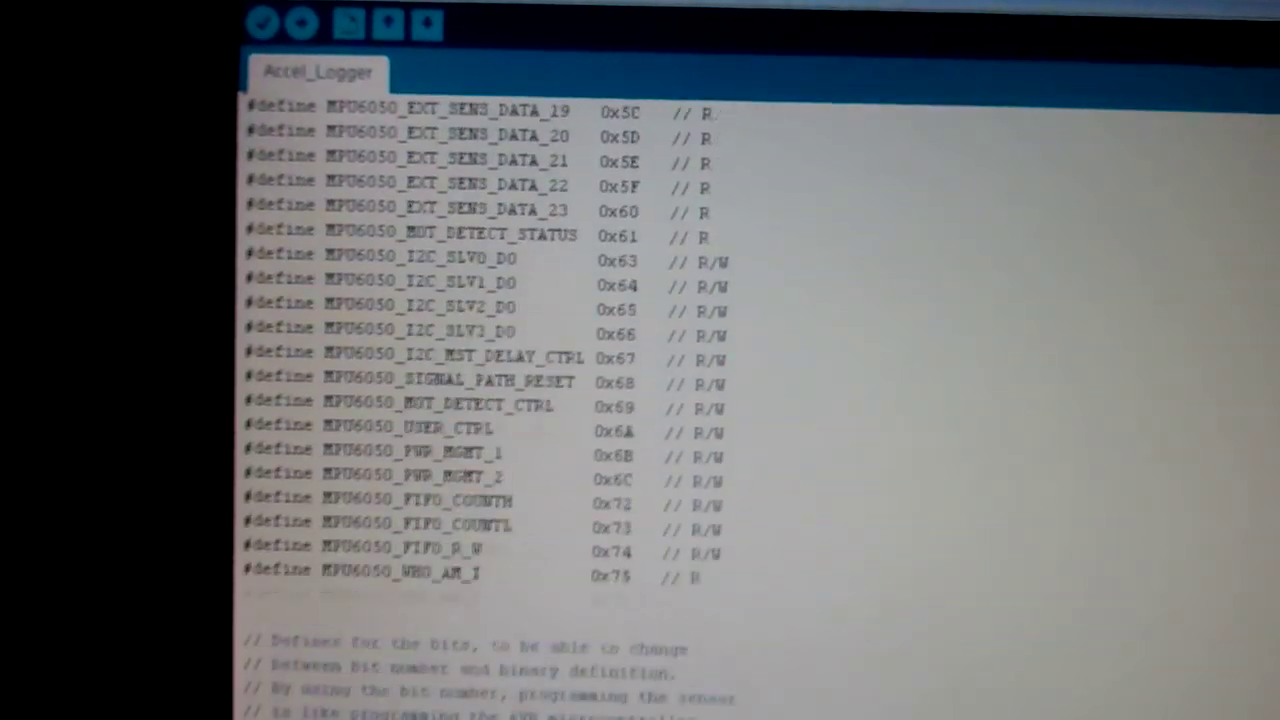
pyautogui.scroll(3)
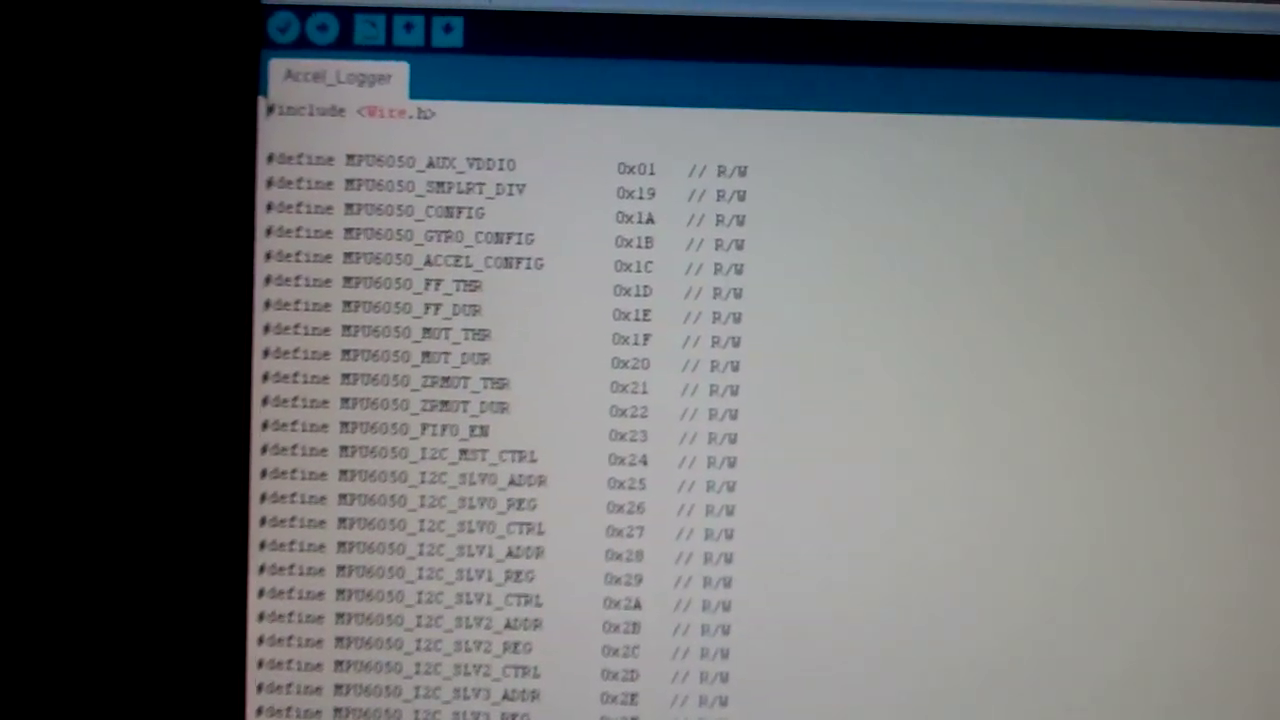
pyautogui.scroll(-3)
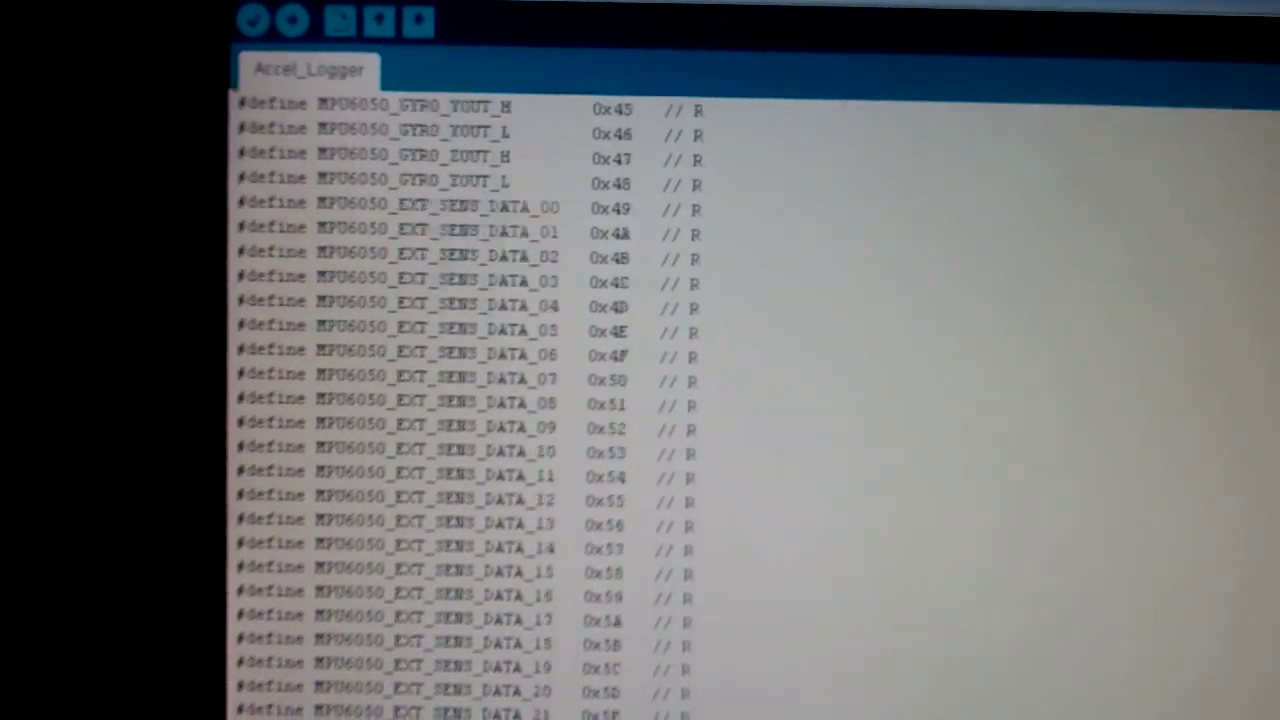
pyautogui.scroll(-3)
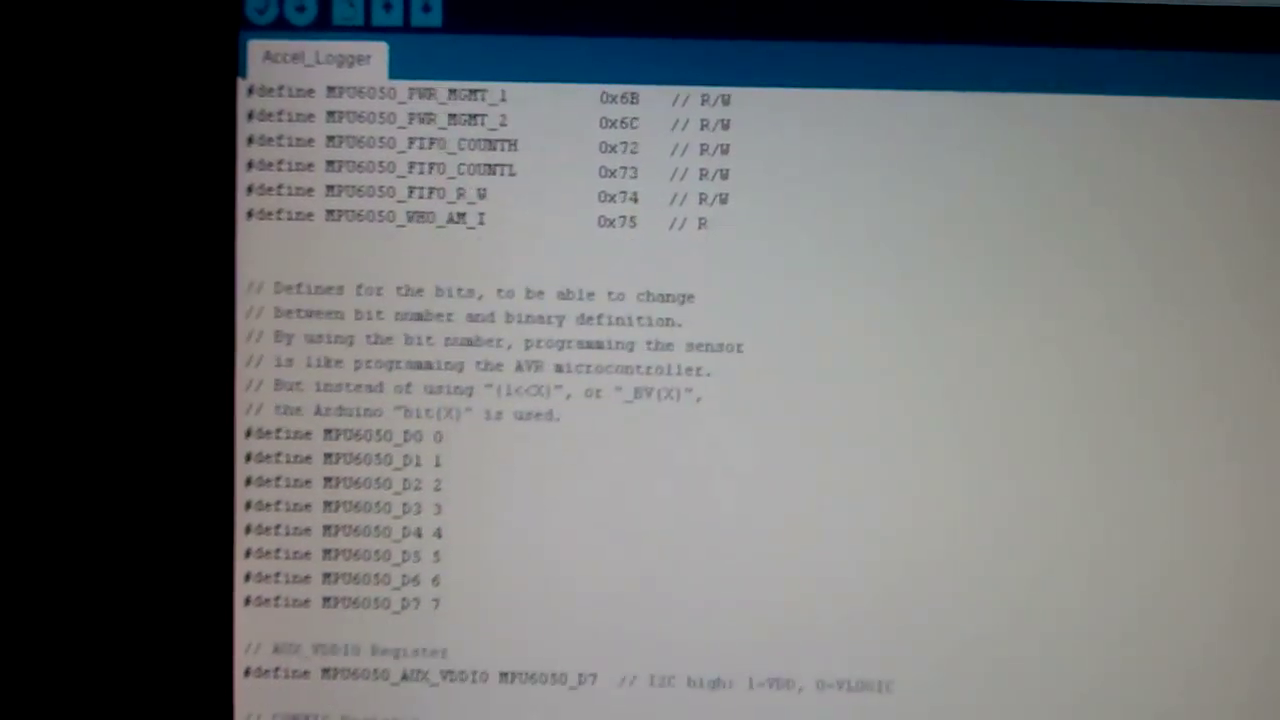
pyautogui.scroll(-3)
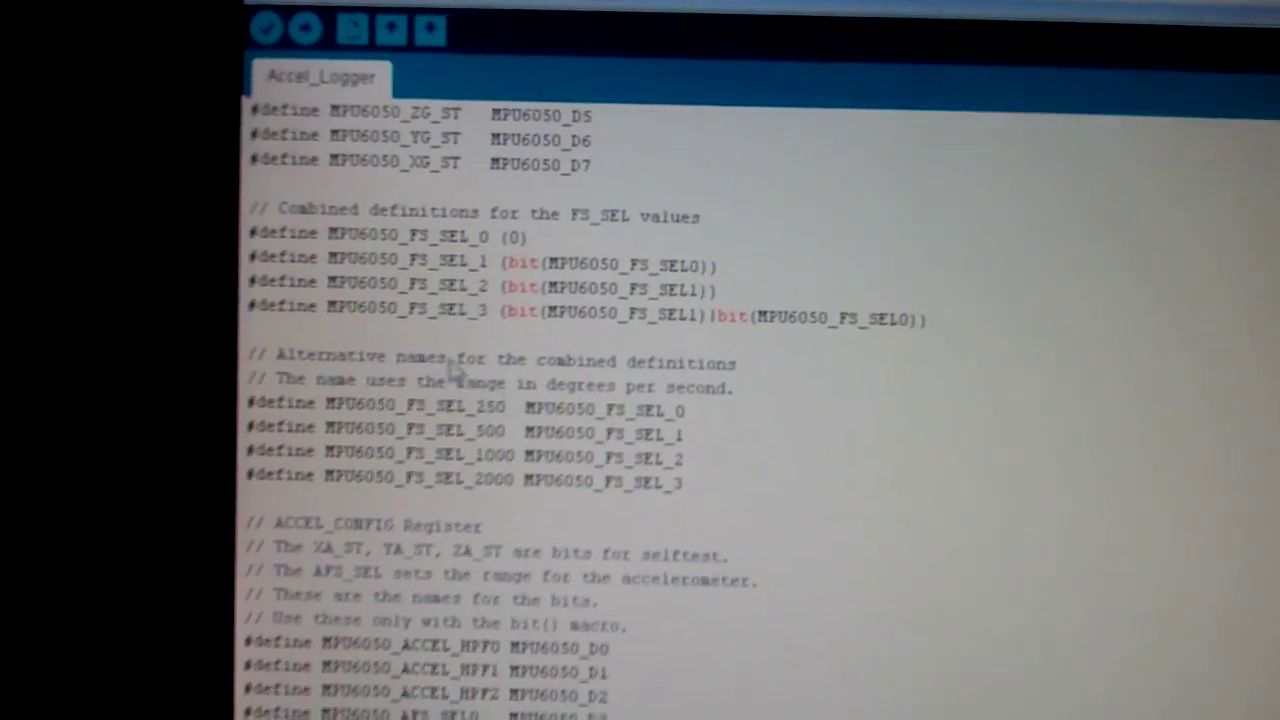
pyautogui.scroll(-3)
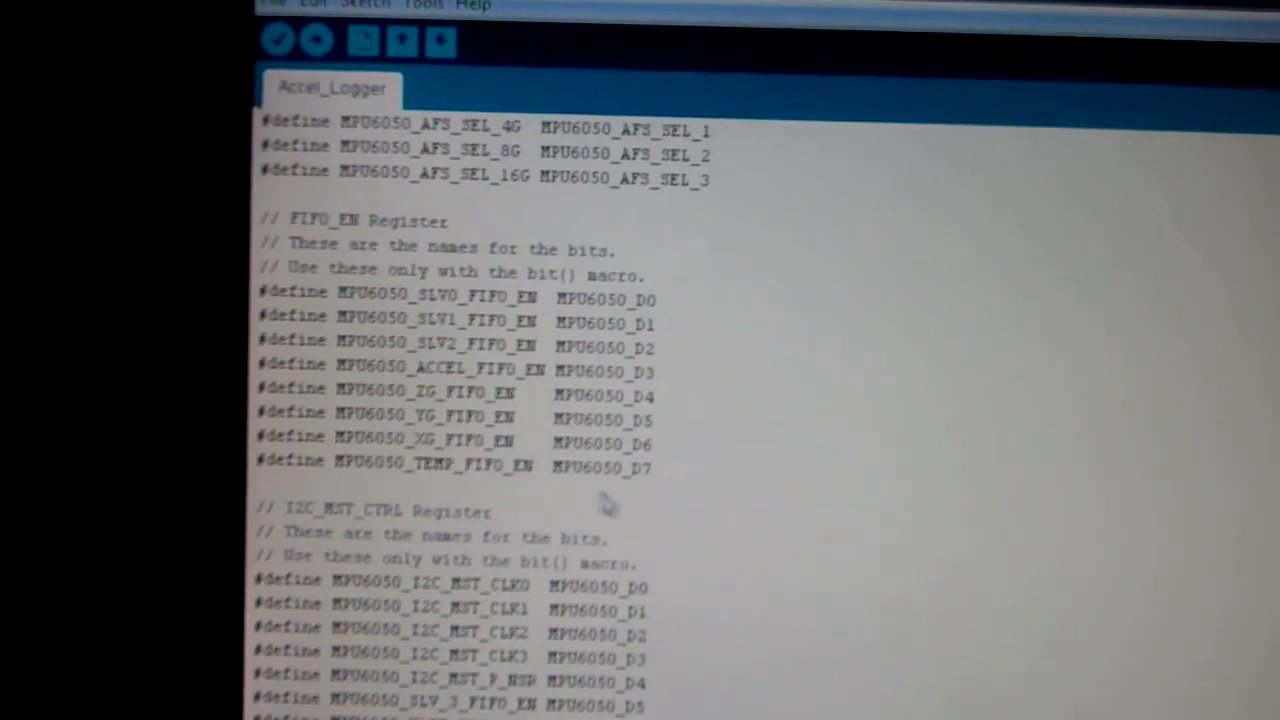
pyautogui.scroll(-3)
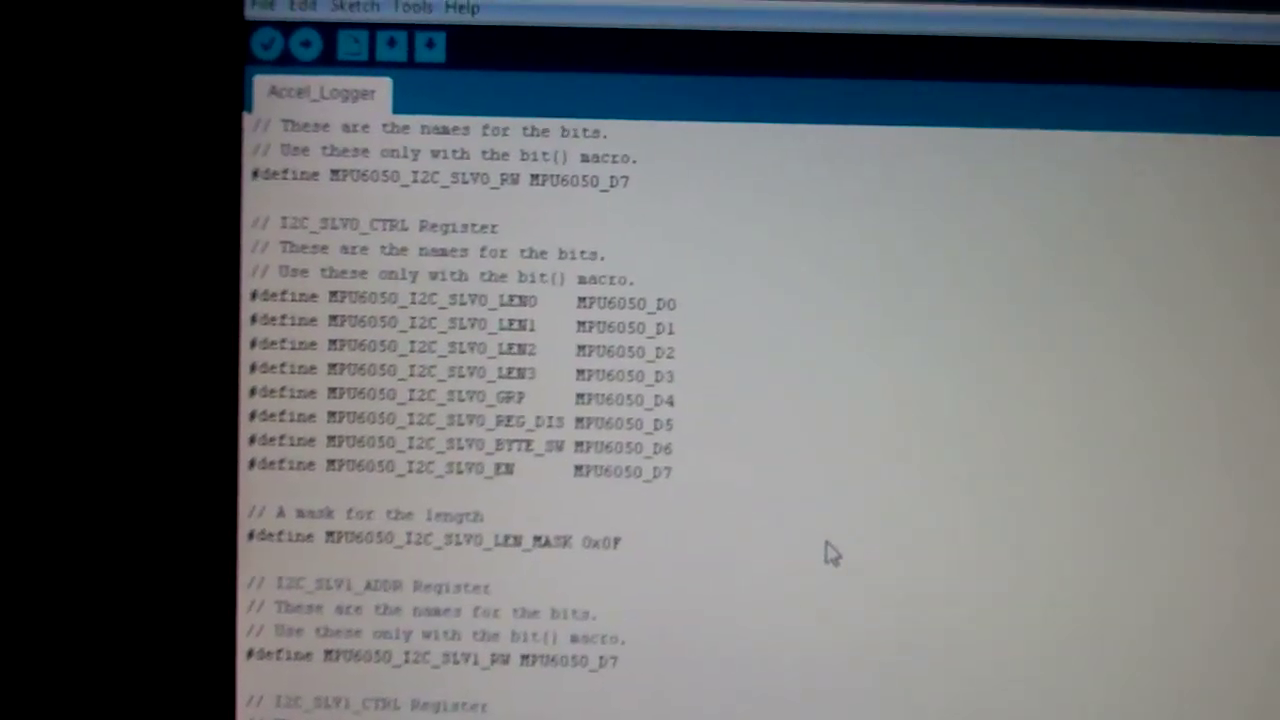
pyautogui.scroll(-3)
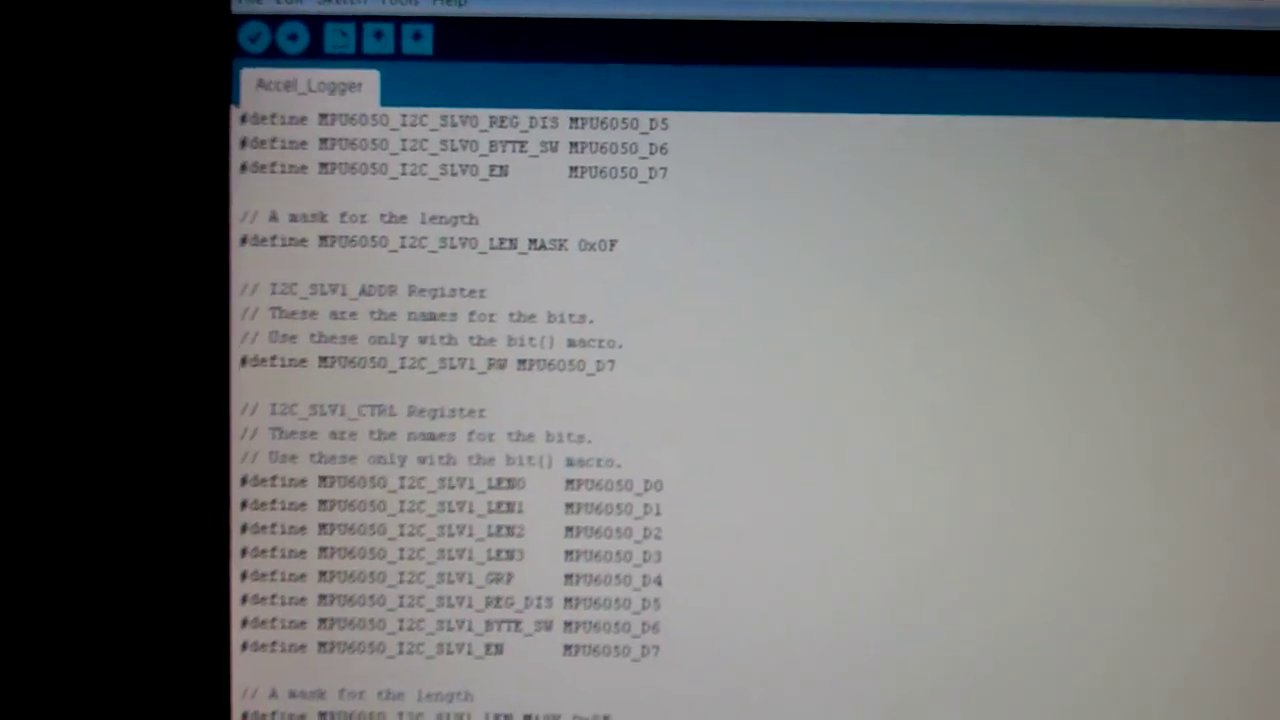
pyautogui.scroll(-3)
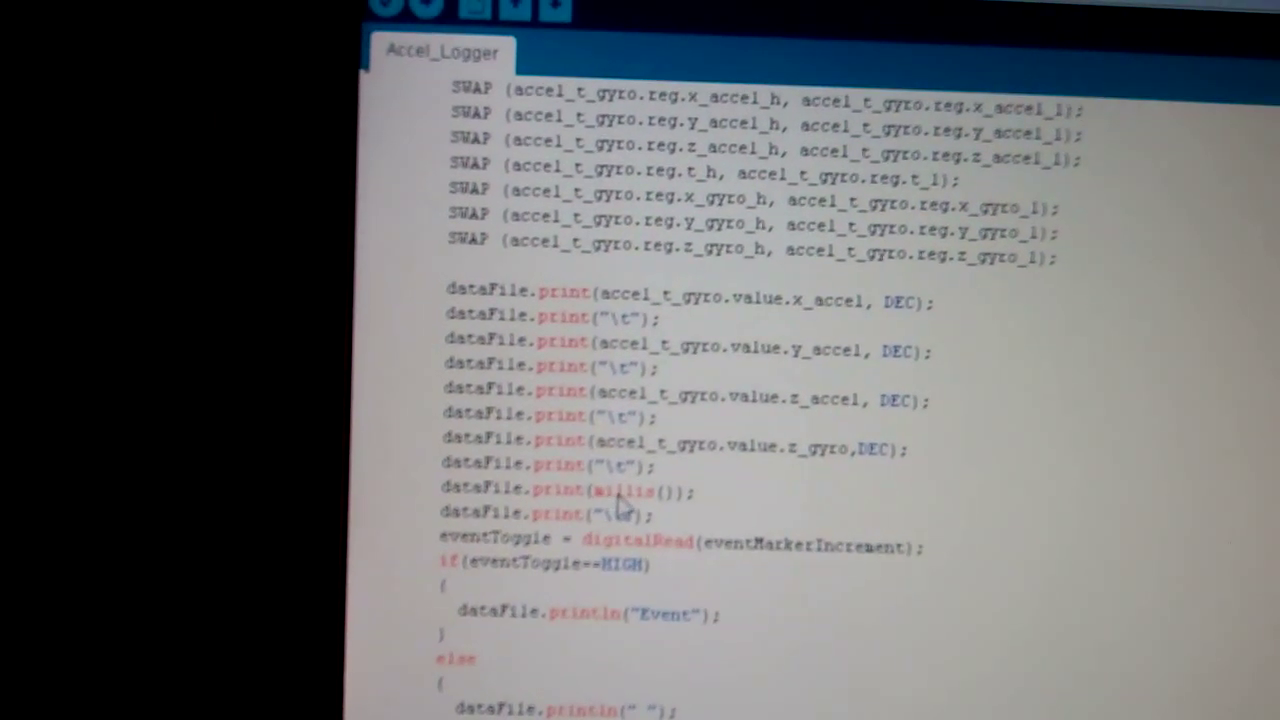
pyautogui.scroll(-3)
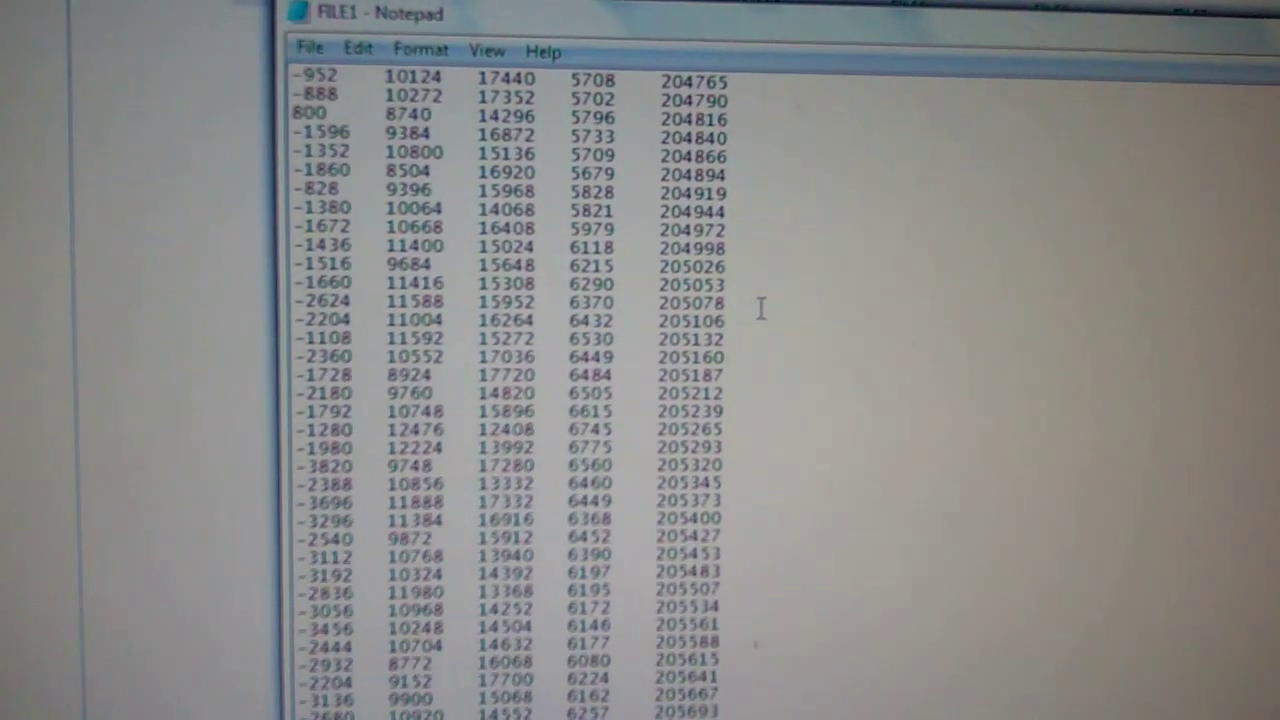
pyautogui.scroll(3)
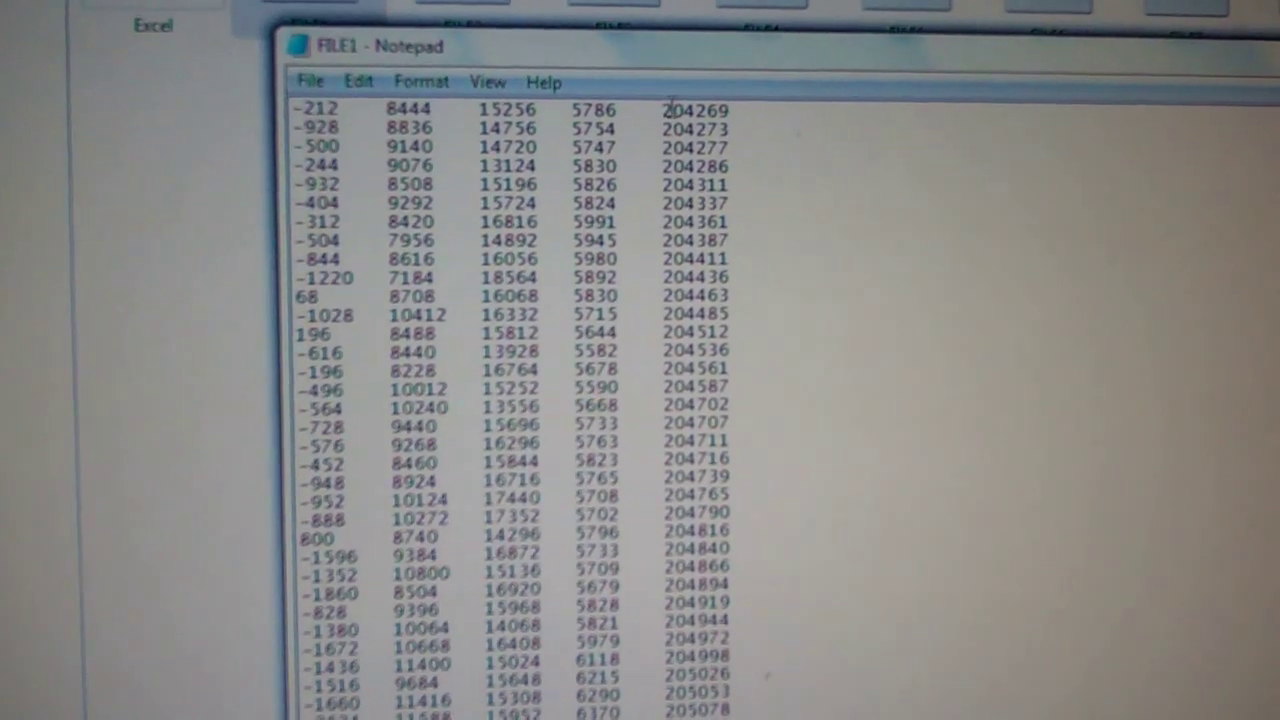
# Bring up the 'Wet Braking with ABS input.' sheet and scroll across its acceleration-versus-time chart
pyautogui.doubleClick(695, 124)
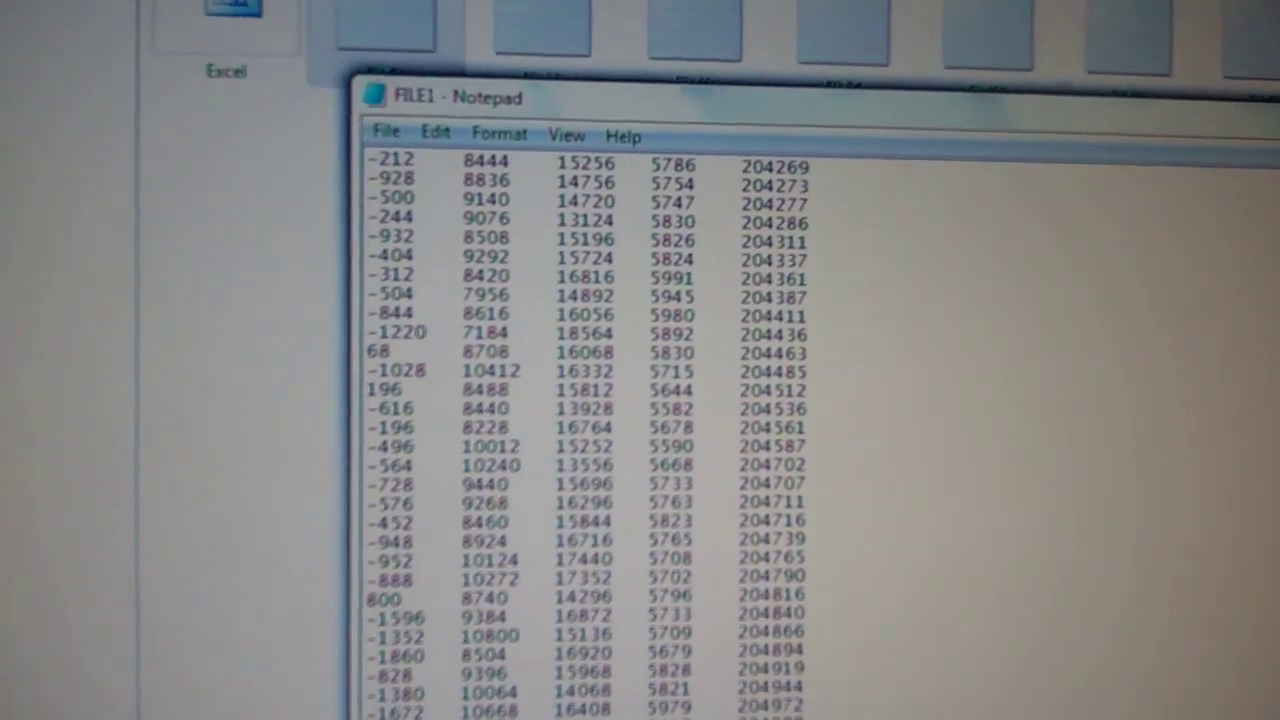
pyautogui.scroll(-3)
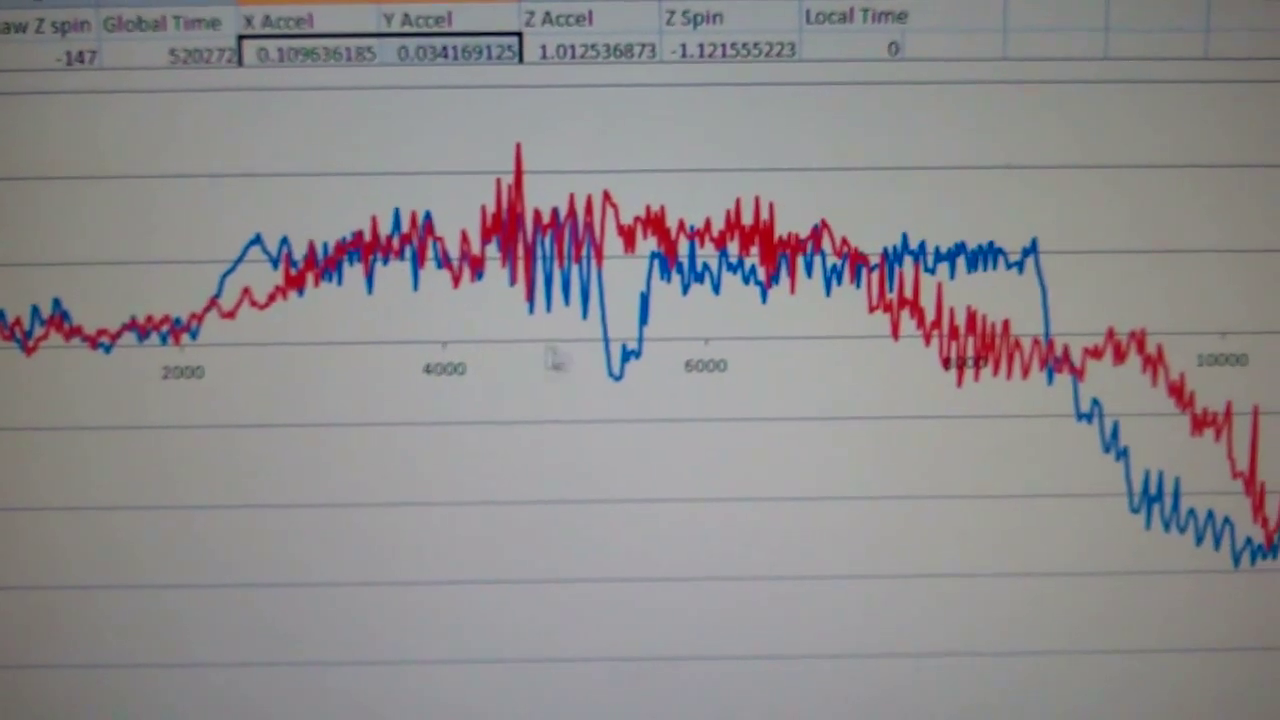
pyautogui.hscroll(3)
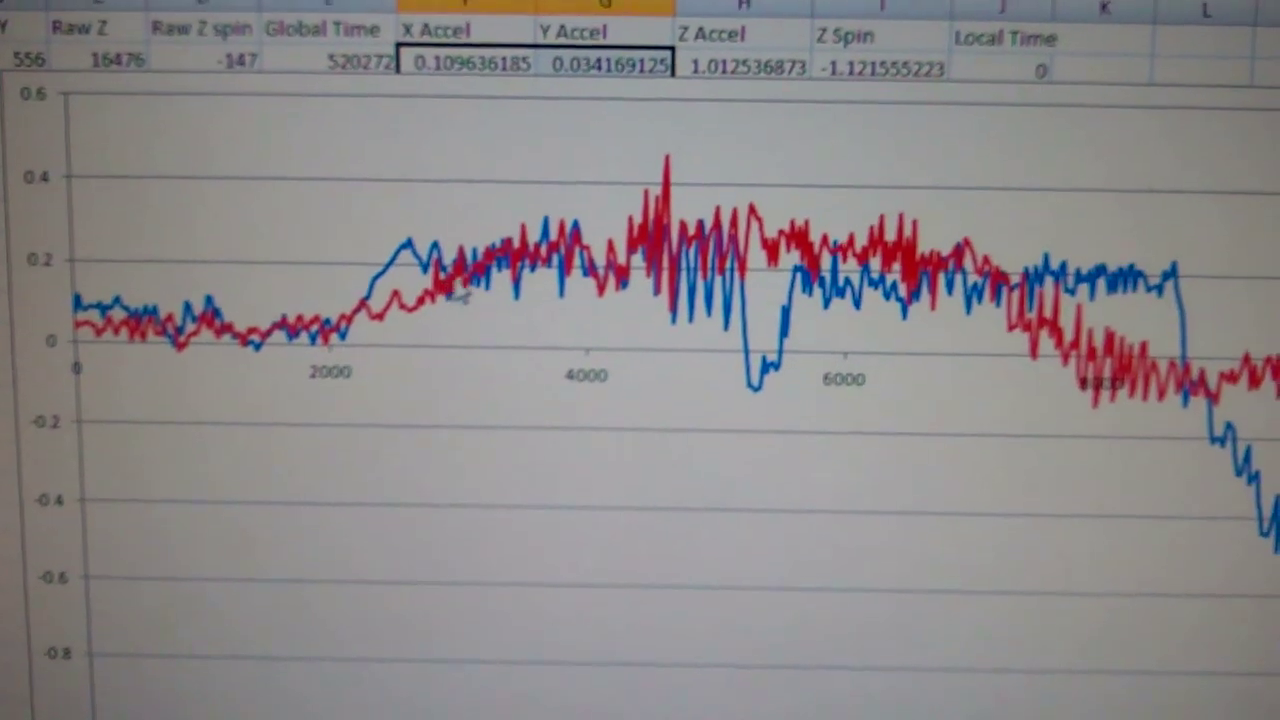
pyautogui.scroll(-3)
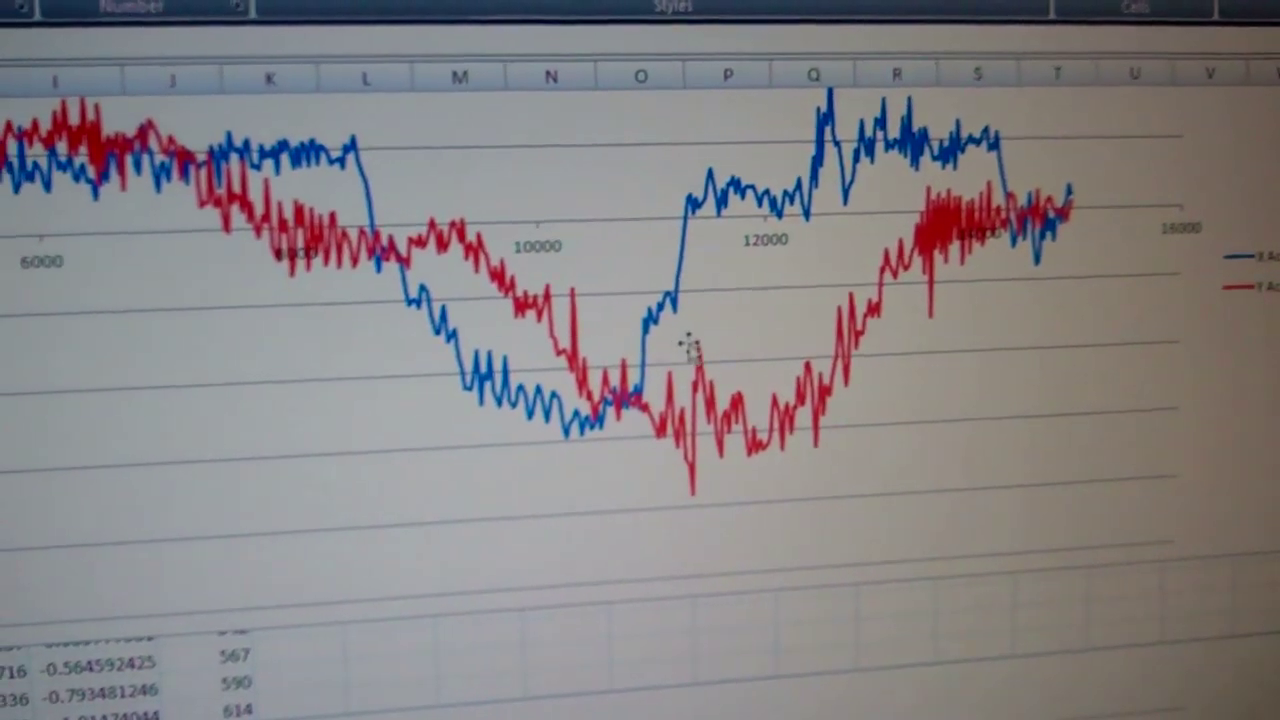
pyautogui.scroll(-3)
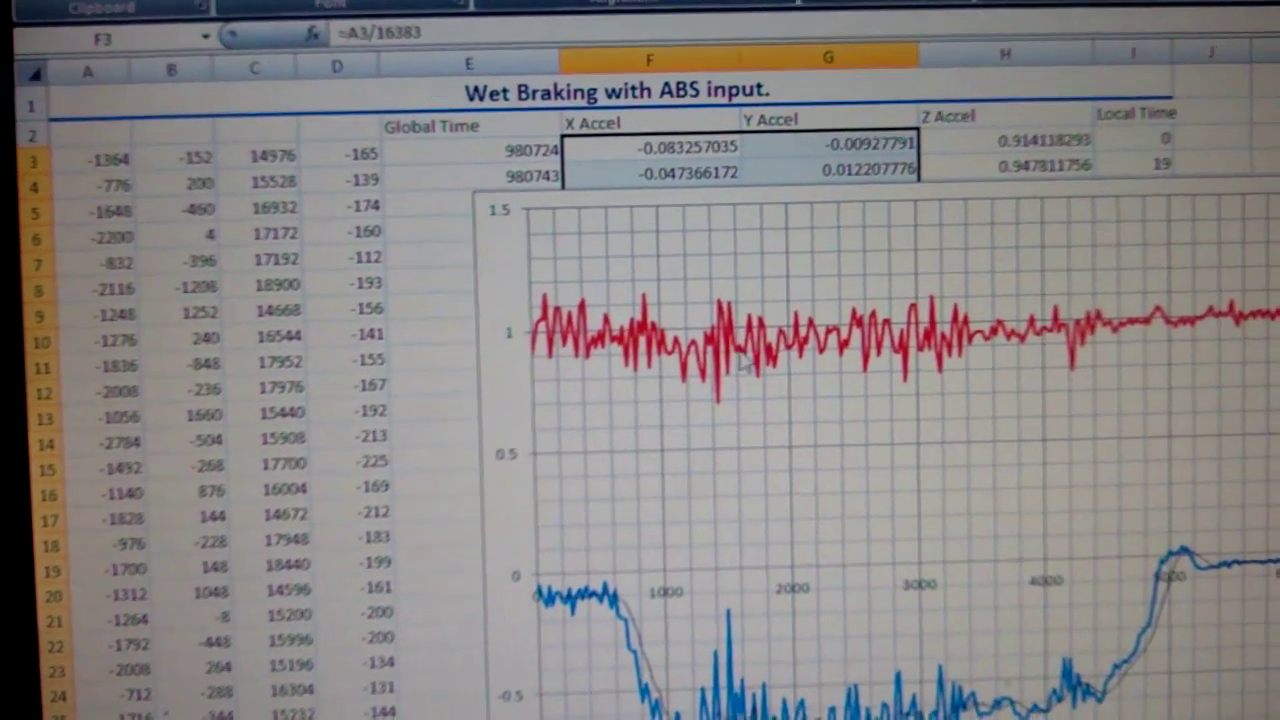
# Scroll down to the wet-braking chart where acceleration dips near -0.6 before returning toward zero
pyautogui.scroll(-3)
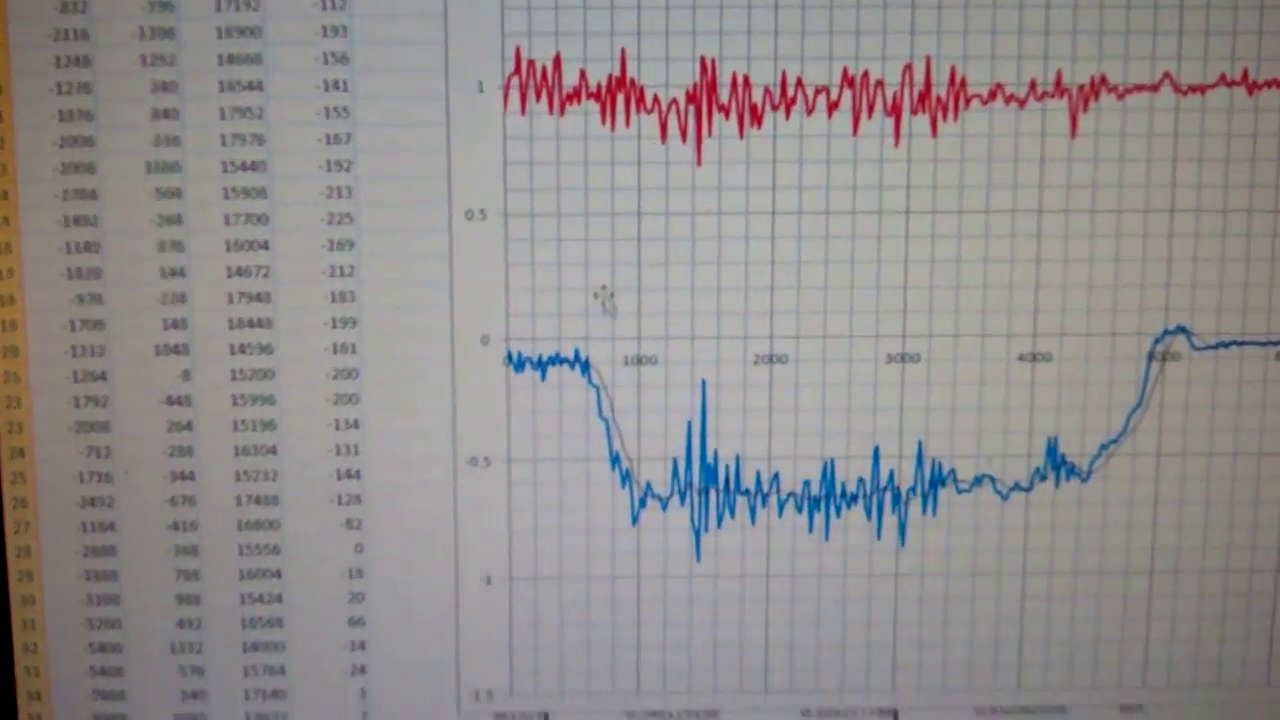
pyautogui.scroll(-3)
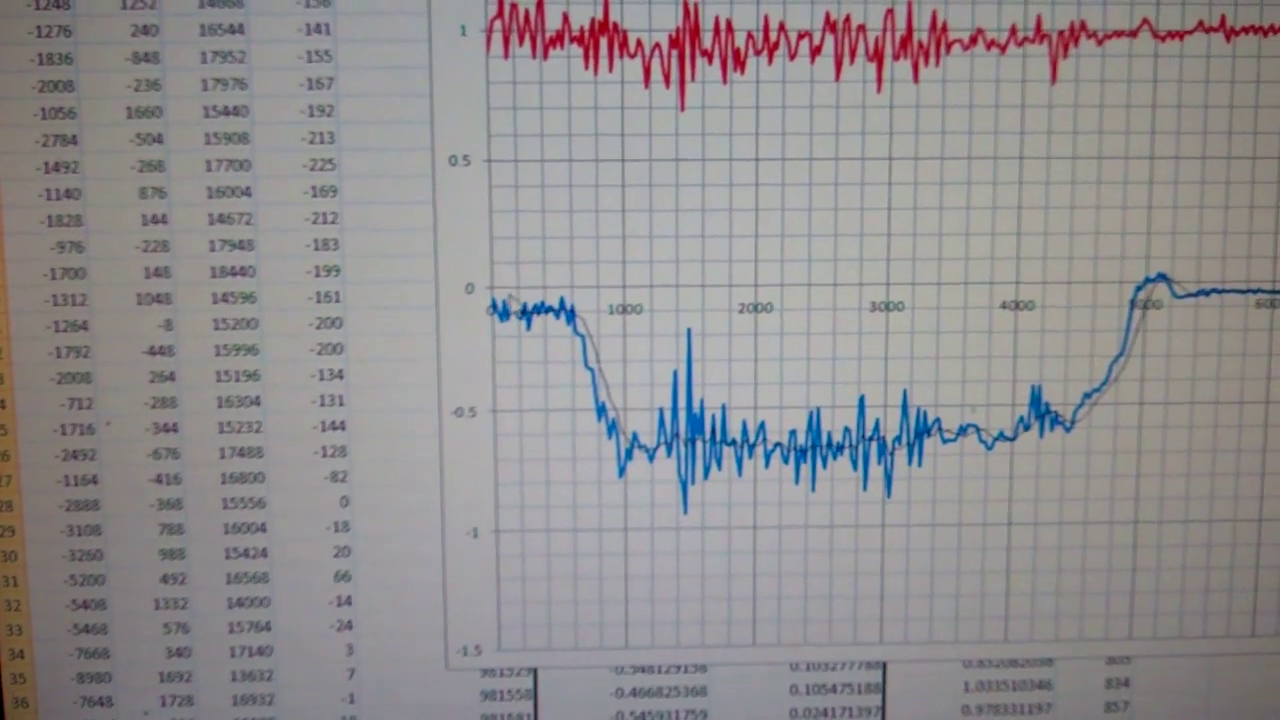
pyautogui.scroll(-3)
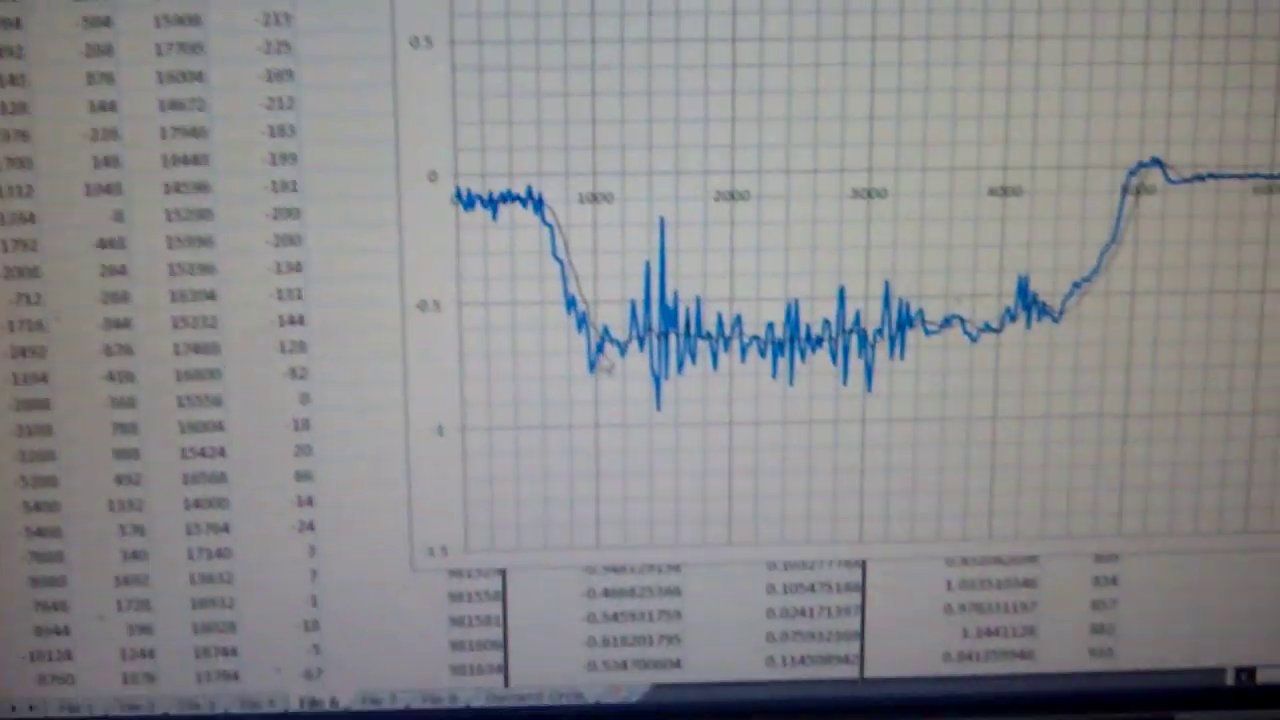